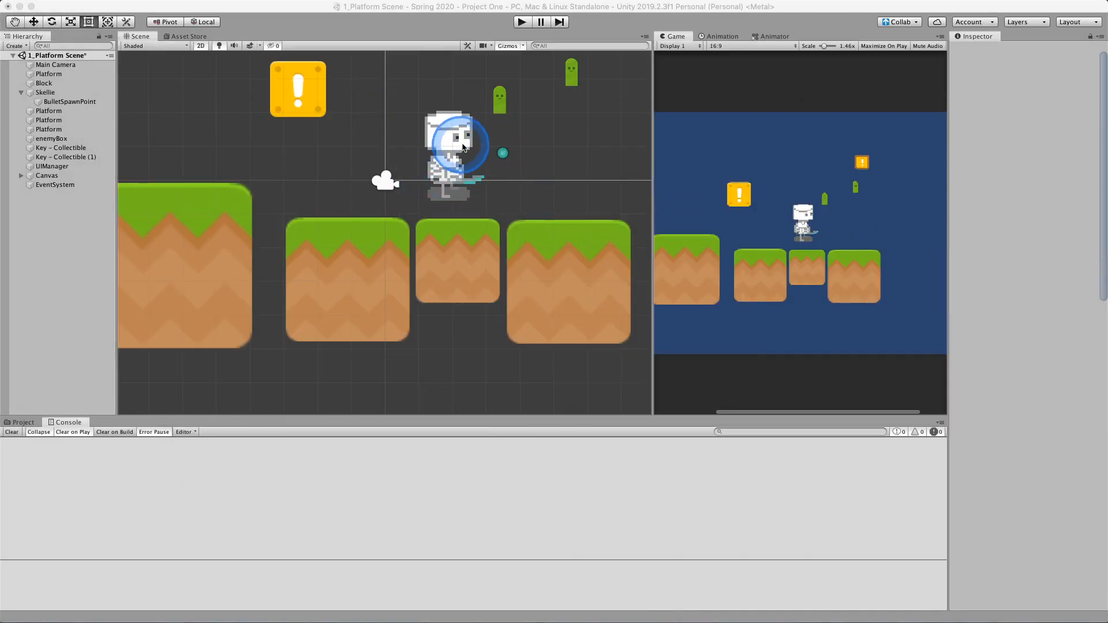
Step: Select Skellie in the scene and review its movement, jump, shooting and physics components
click(45, 93)
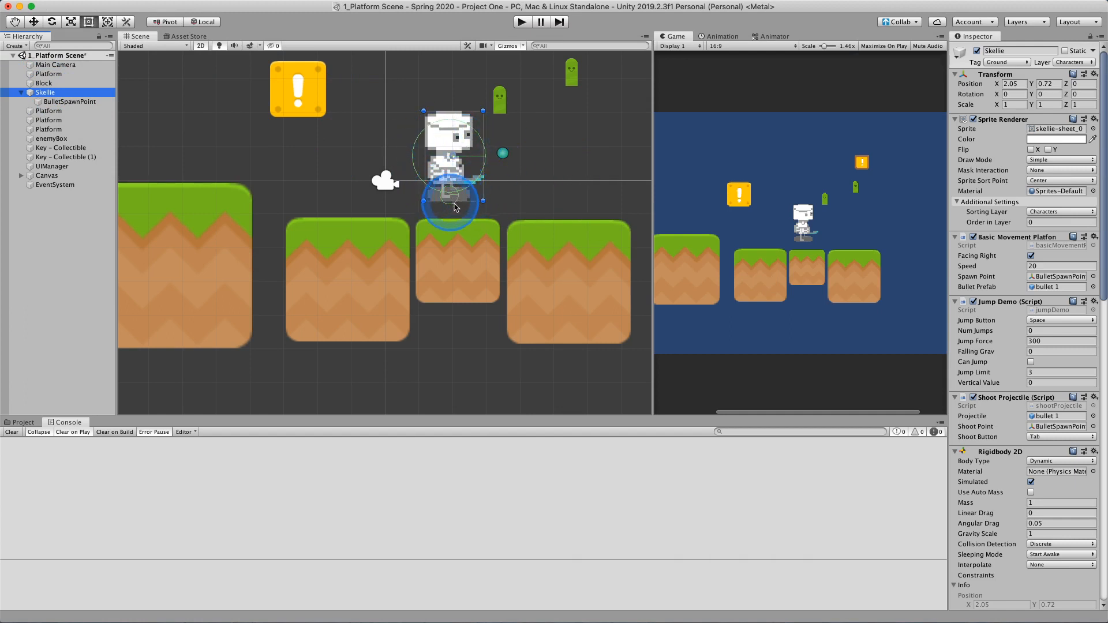
scroll(down, 3)
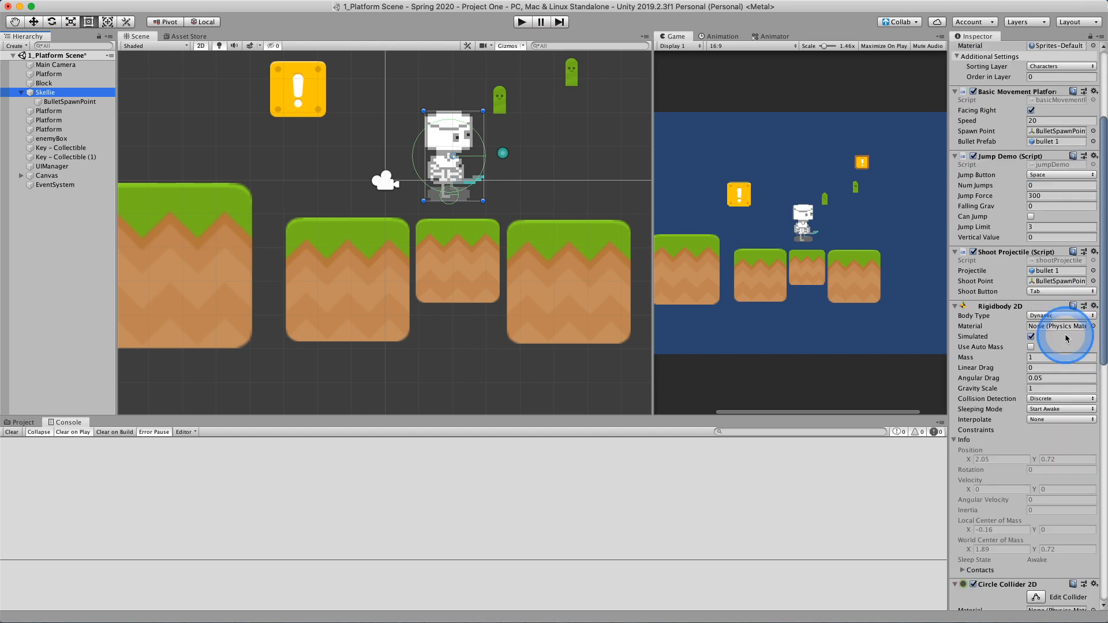
scroll(down, 3)
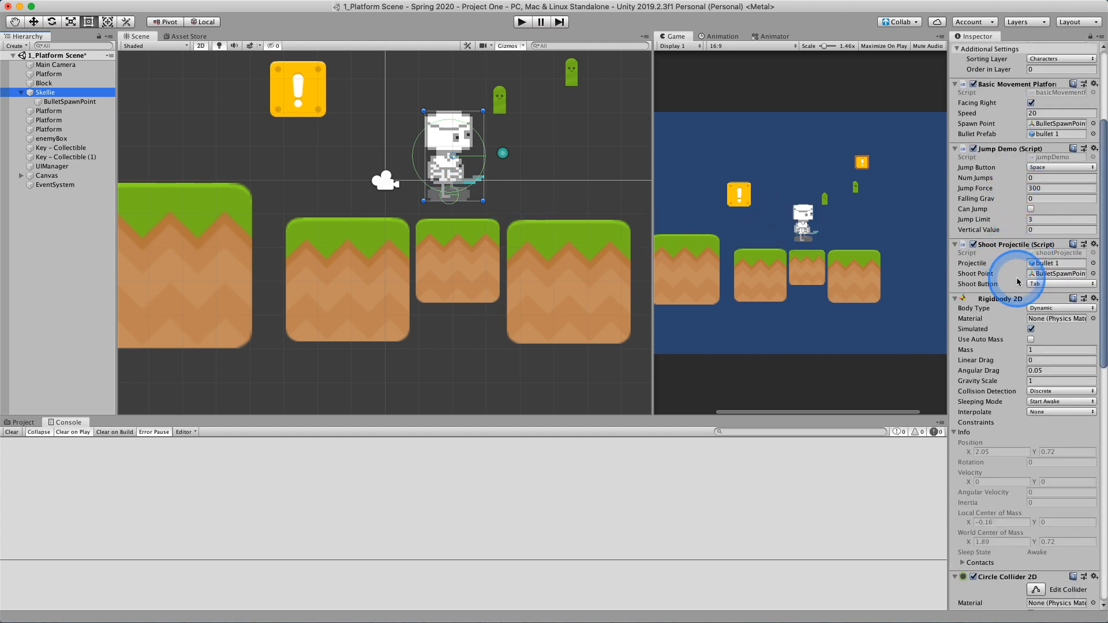
scroll(down, 3)
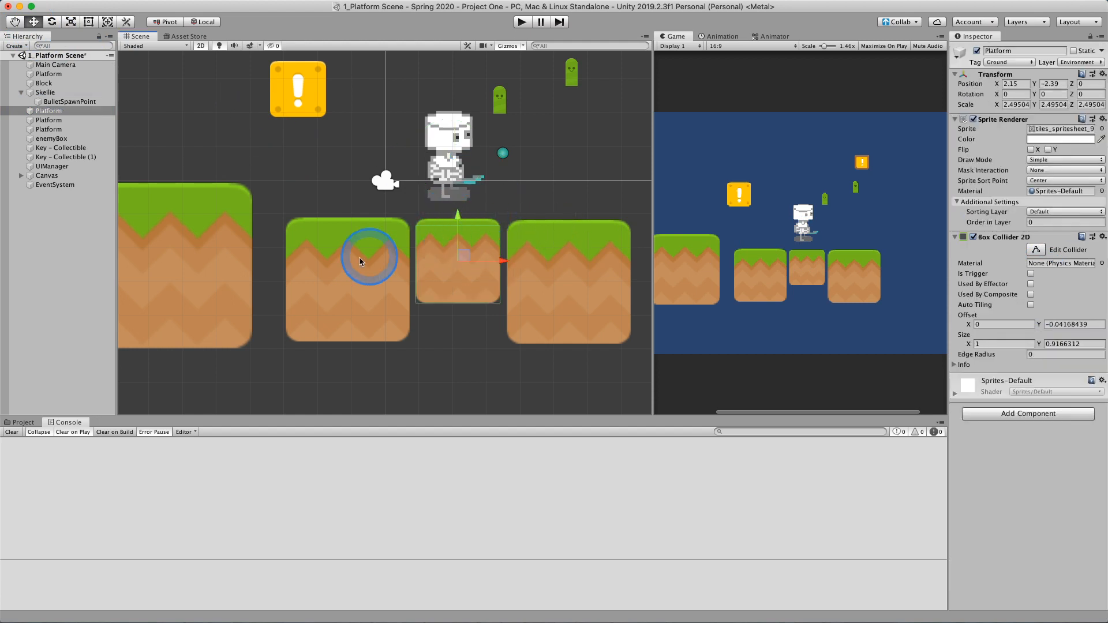
mouse_move(566, 257)
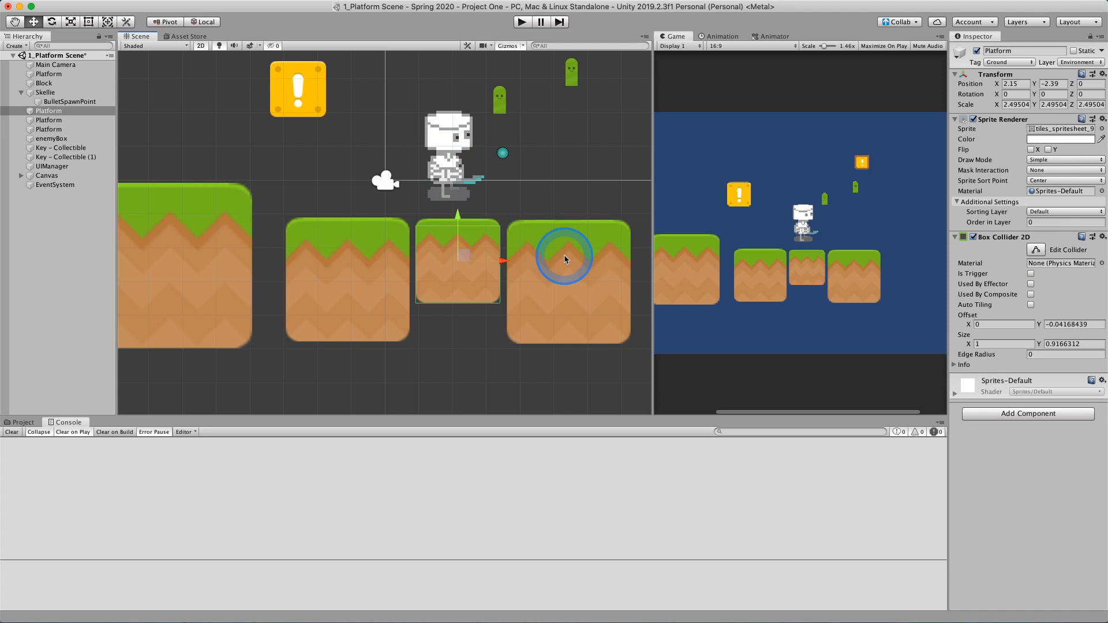
Step: Select a platform and confirm its Tag dropdown stays set to Ground
click(417, 266)
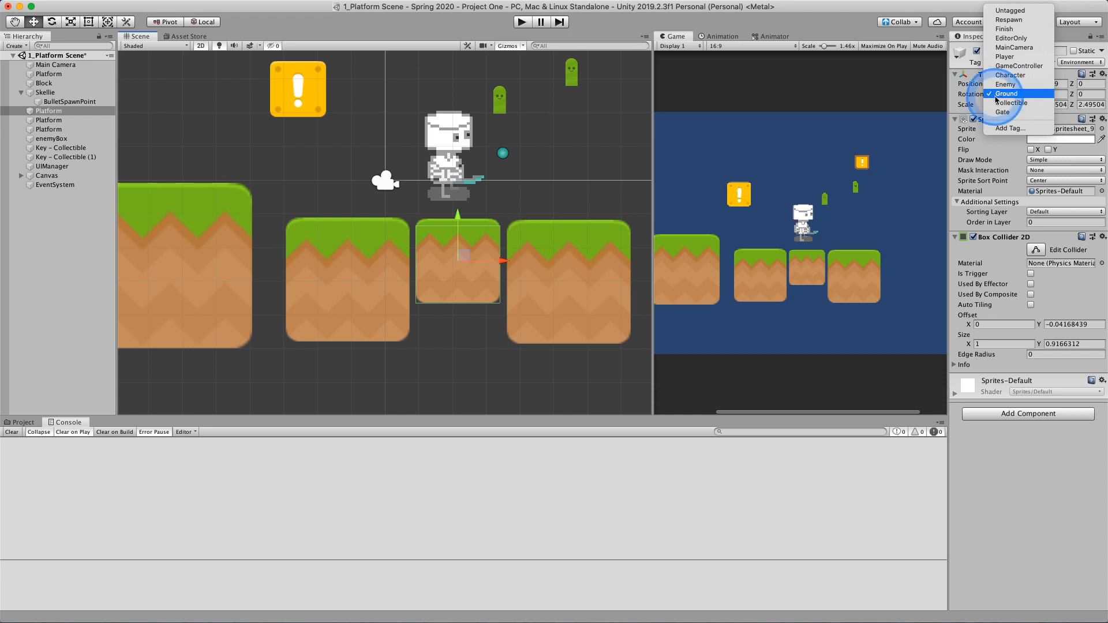
click(1006, 93)
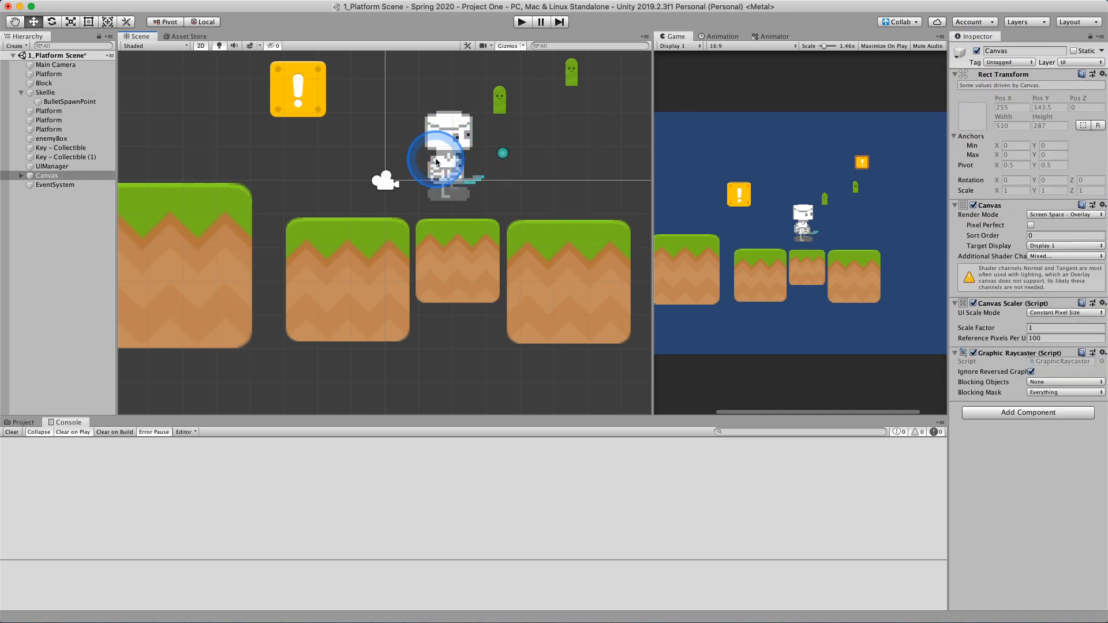
Step: Select Skellie and launch its jumpDemo script from the Jump Demo component into Visual Studio
click(443, 163)
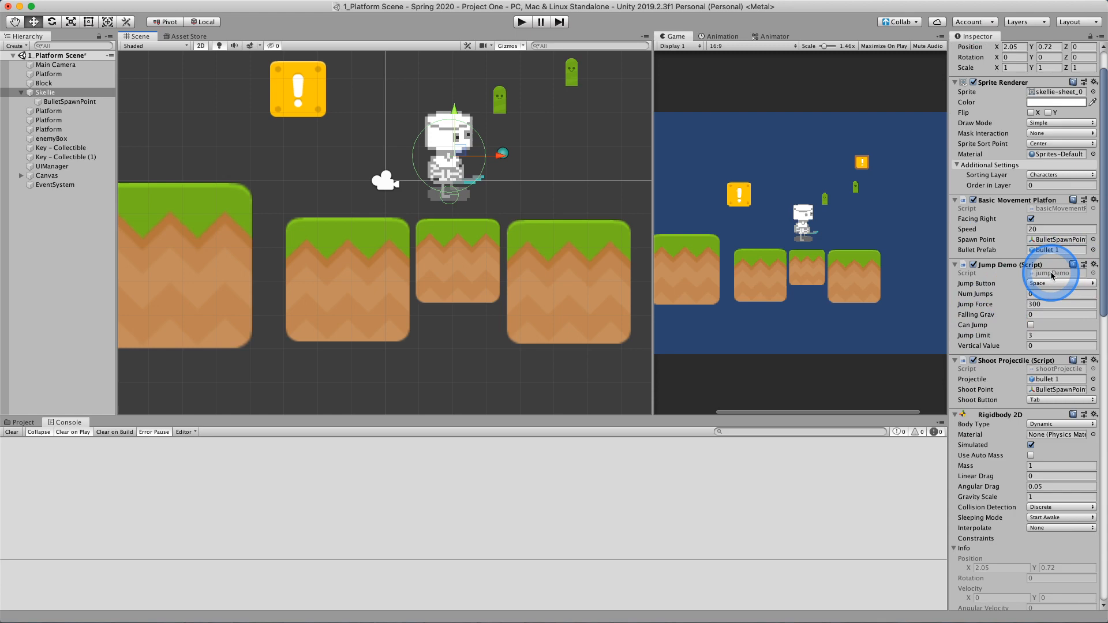
click(1053, 273)
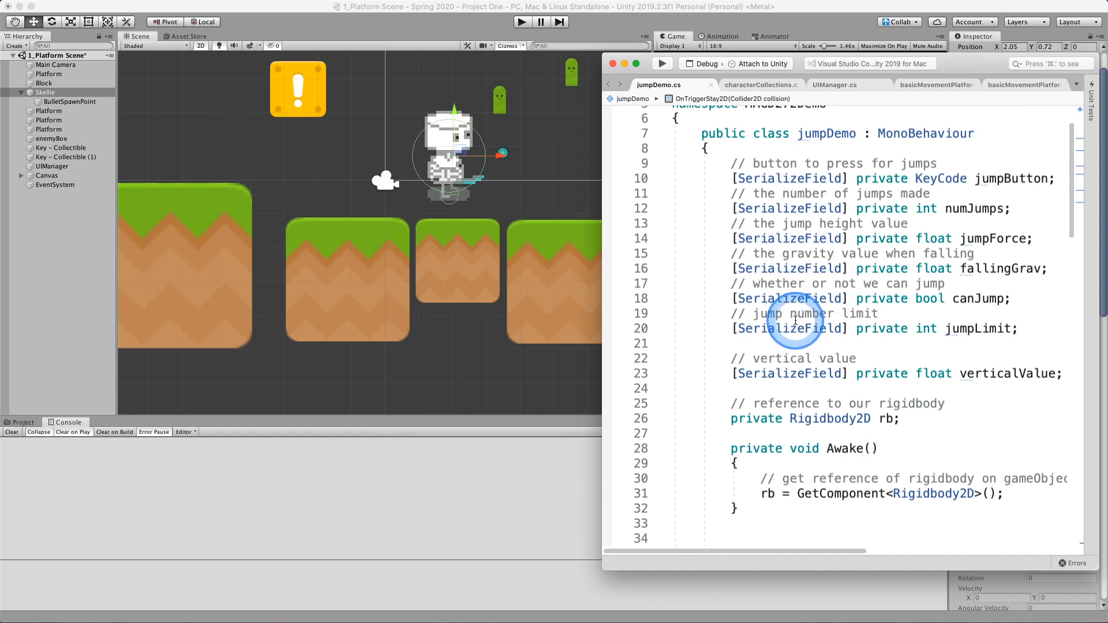
scroll(down, 3)
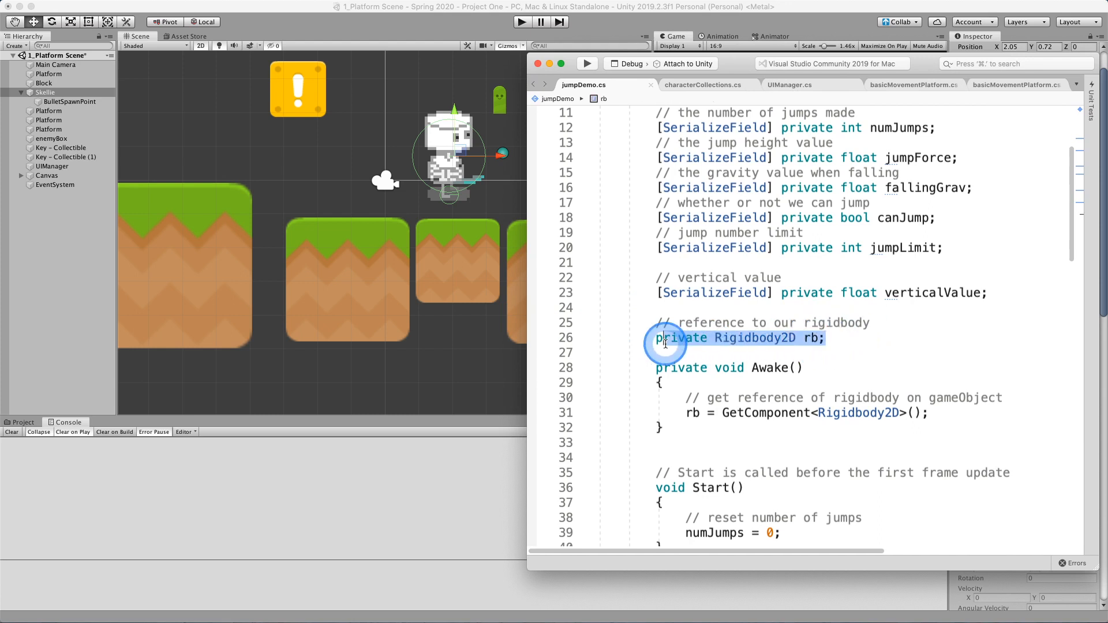
mouse_move(756, 338)
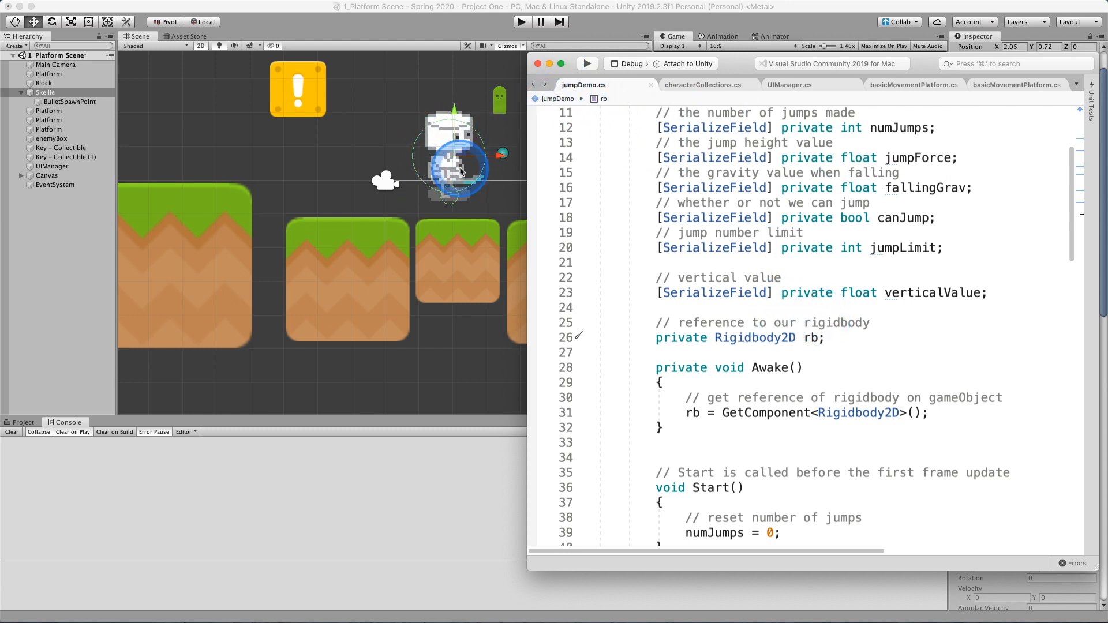
scroll(down, 3)
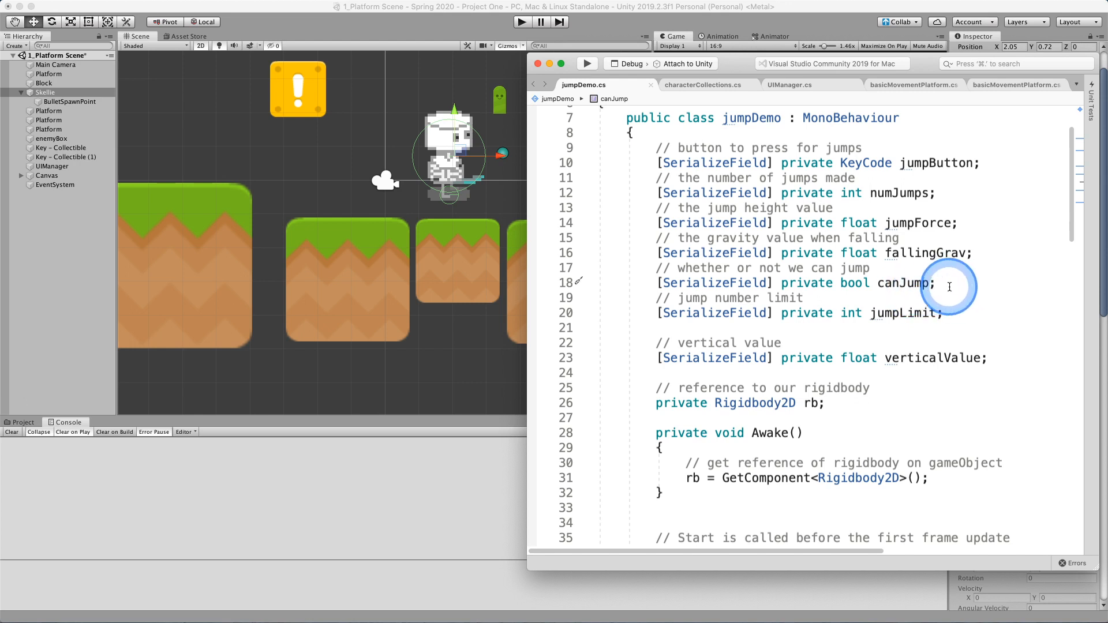
Step: Declare '[SerializeField] private bool onGround;' below the jumpLimit field
drag(949, 284, 653, 284)
text([SerializeField] private bool on;)
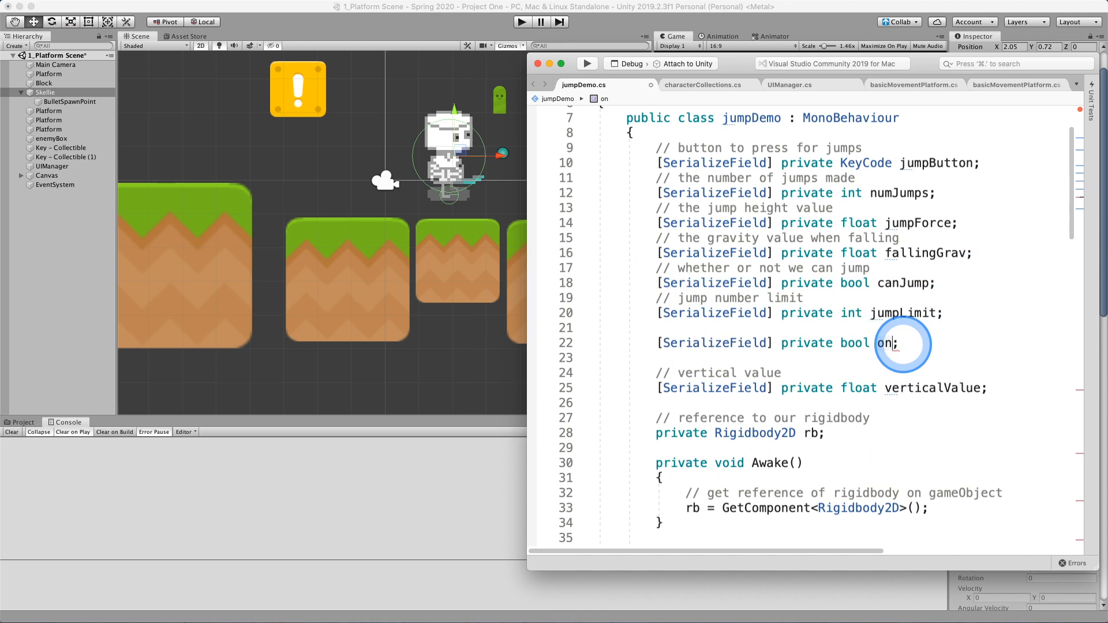
text(Ground)
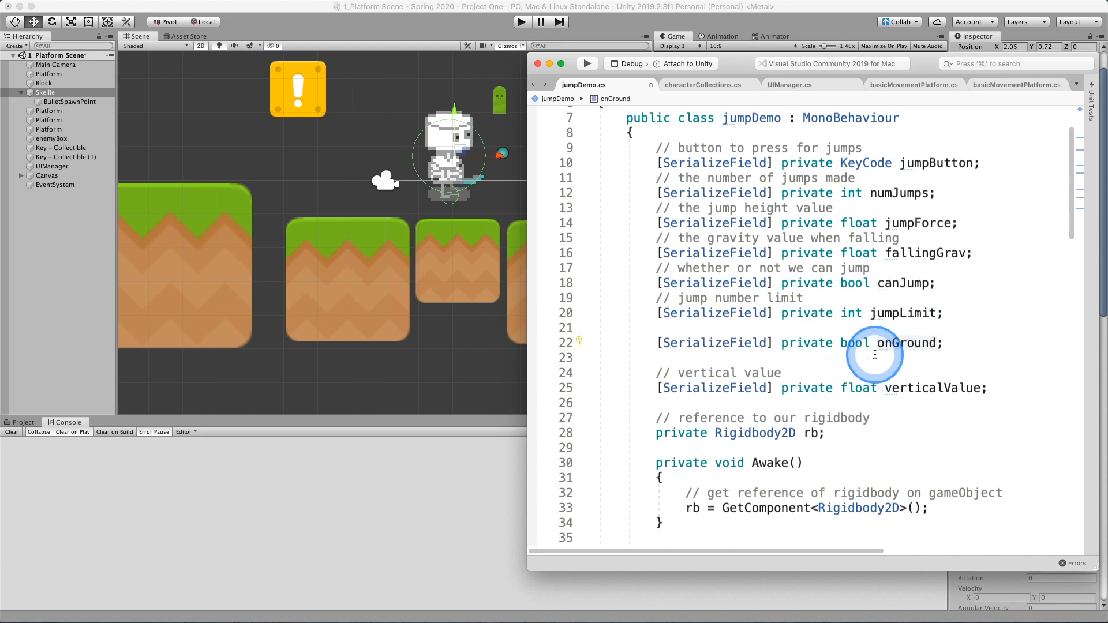
double_click(914, 342)
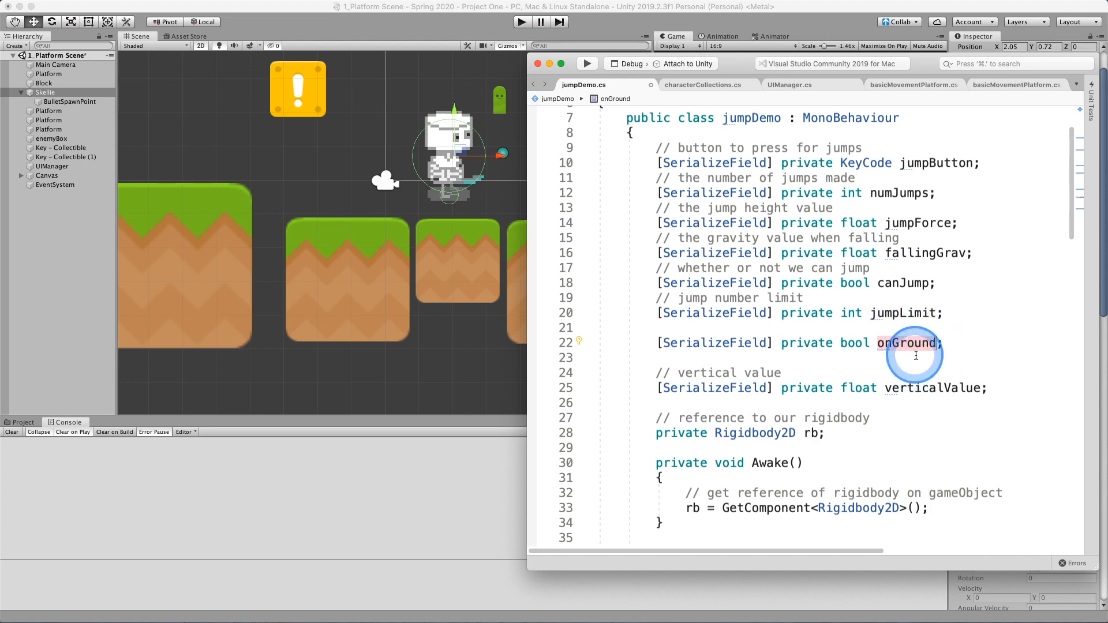
mouse_move(998, 329)
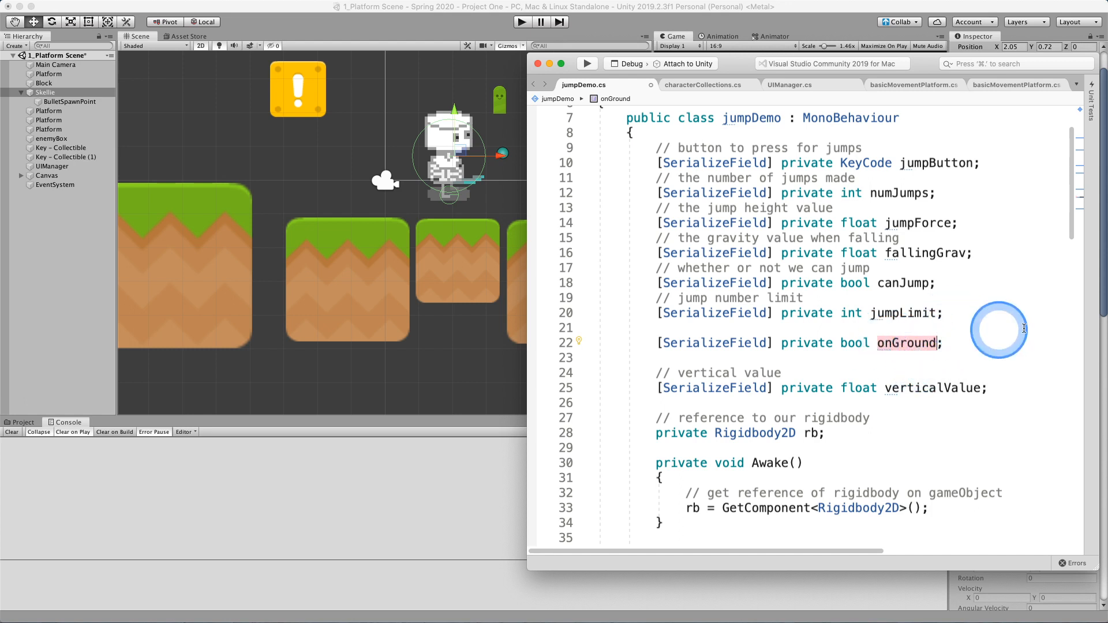
mouse_move(1016, 208)
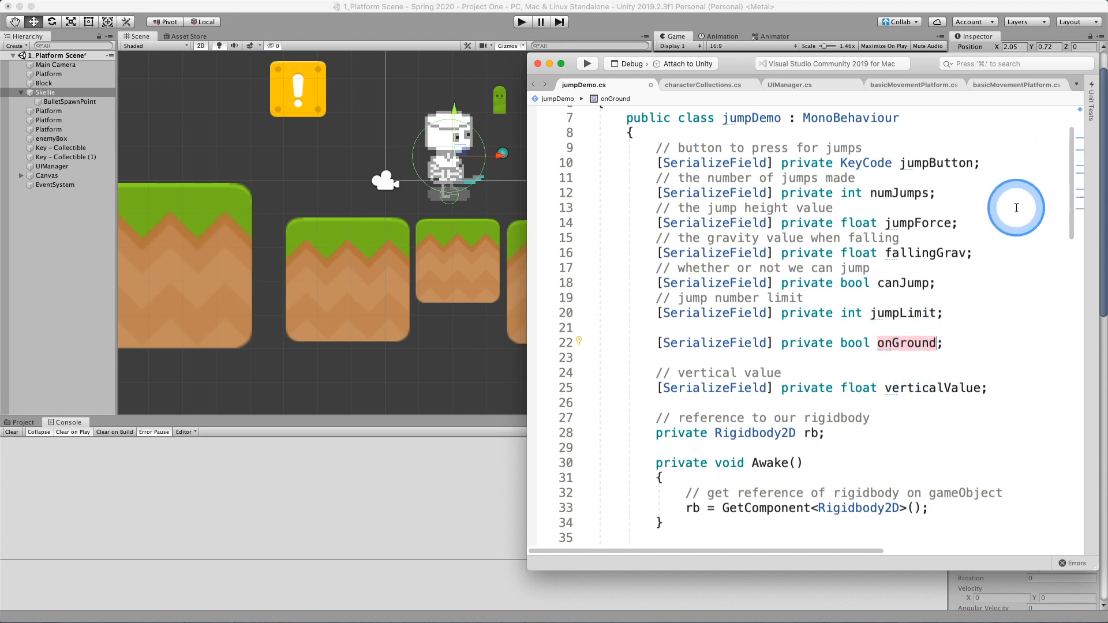
click(1016, 207)
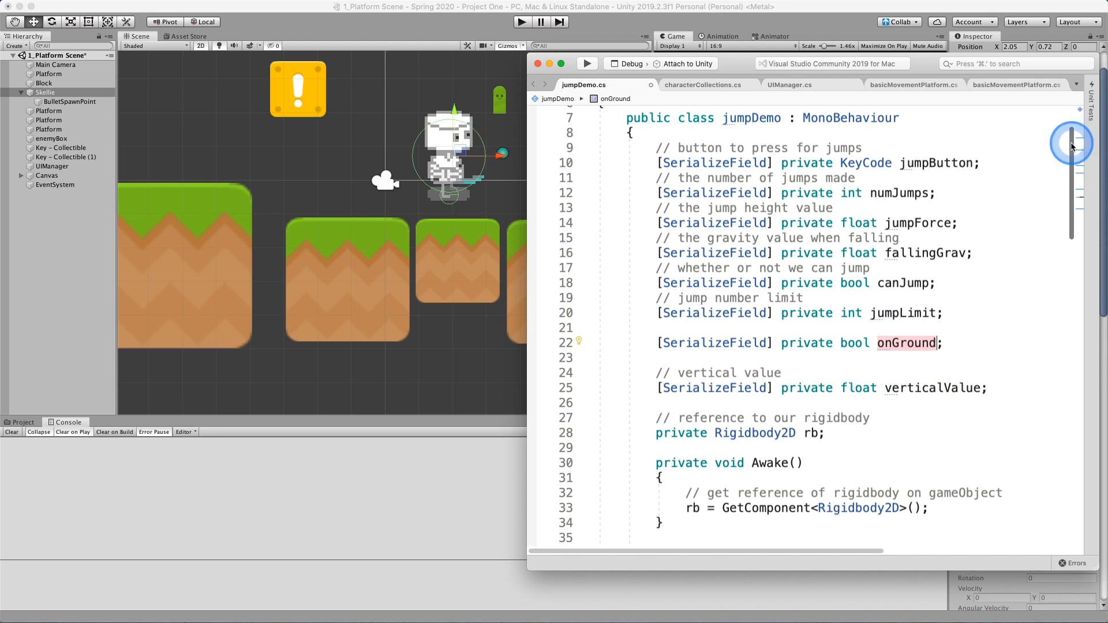
scroll(down, 3)
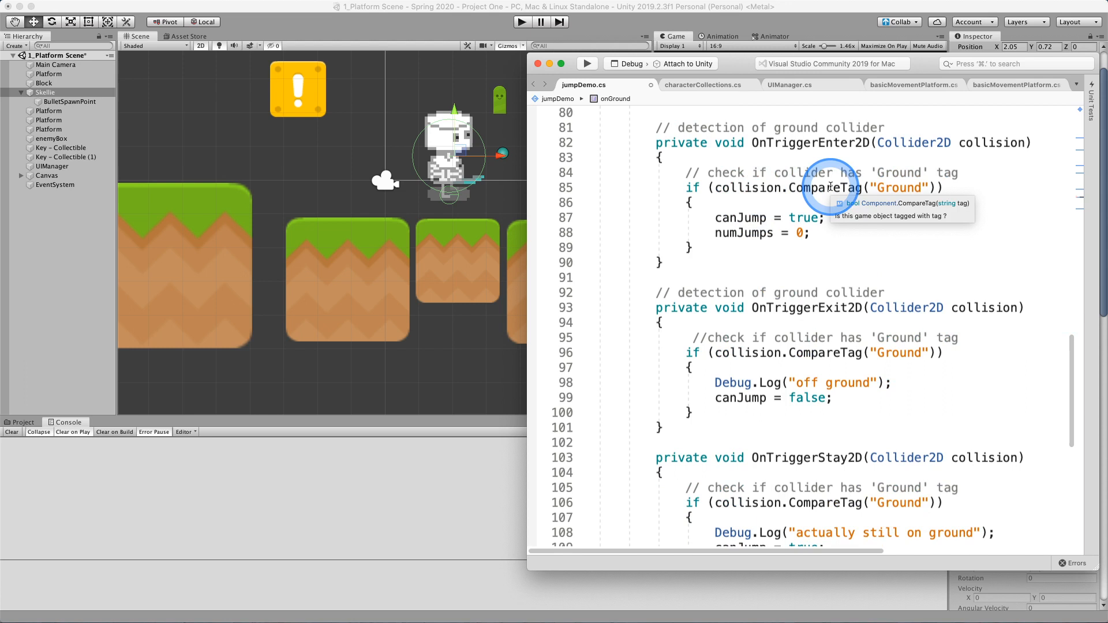
mouse_move(883, 273)
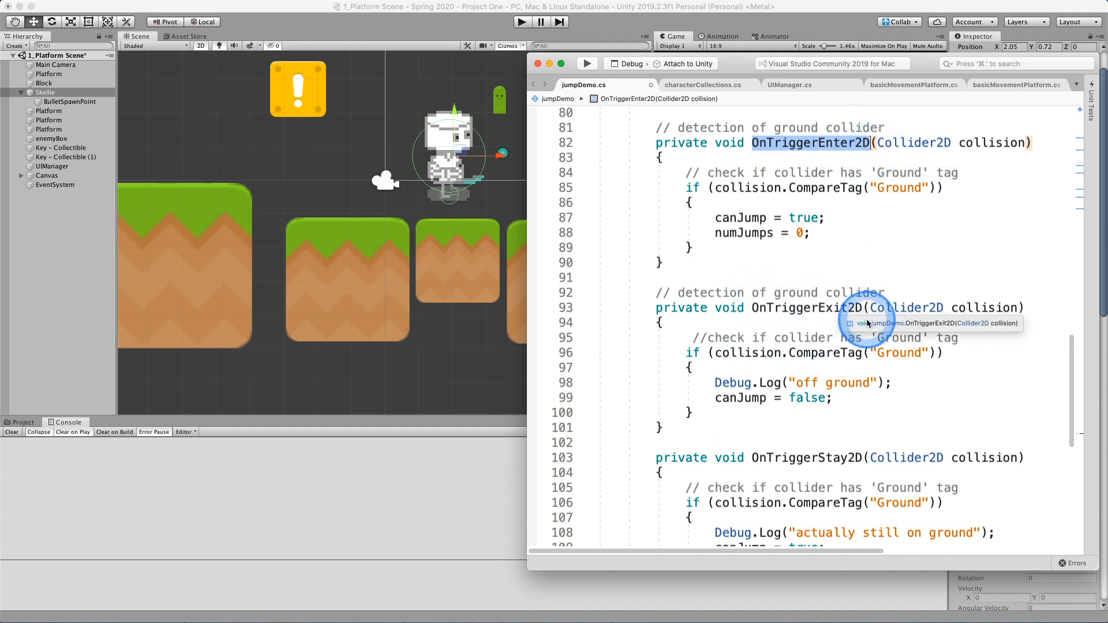
mouse_move(887, 458)
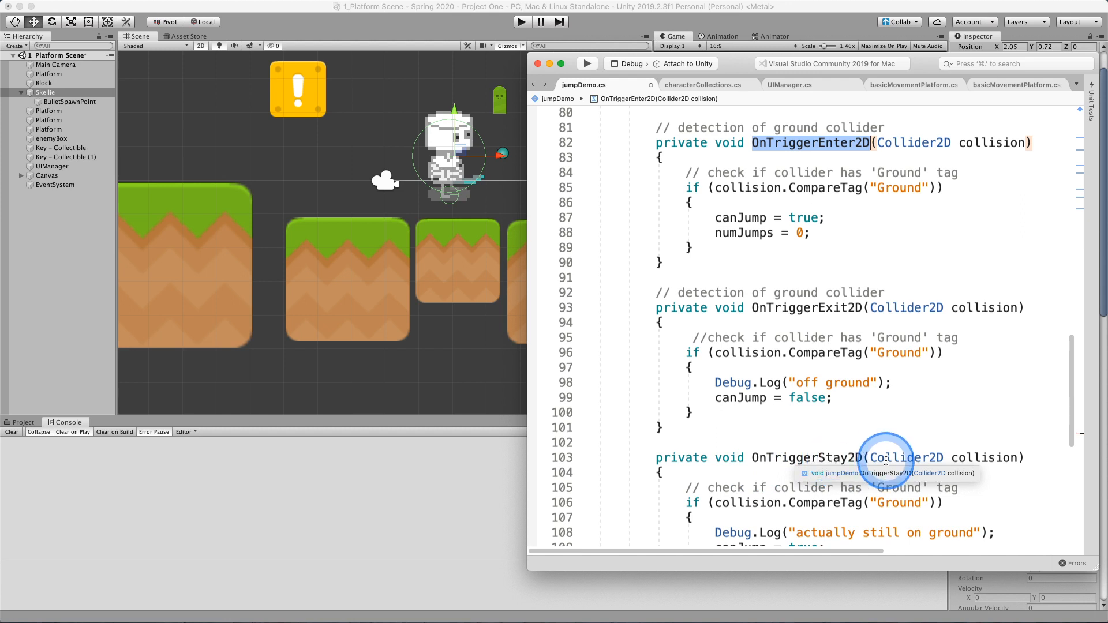
mouse_move(851, 156)
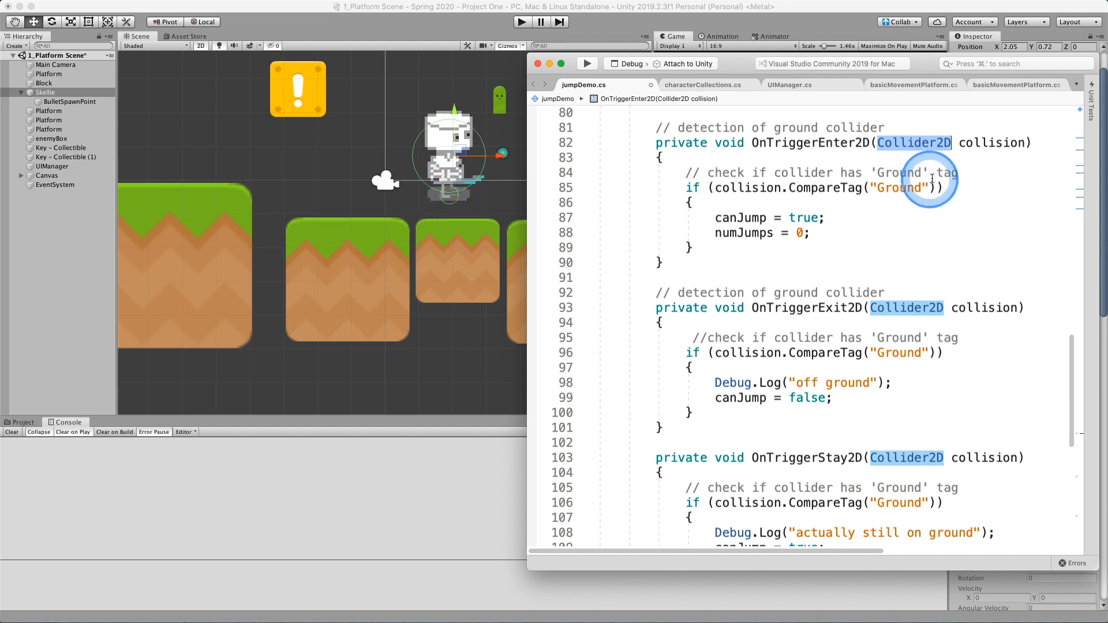
mouse_move(1019, 144)
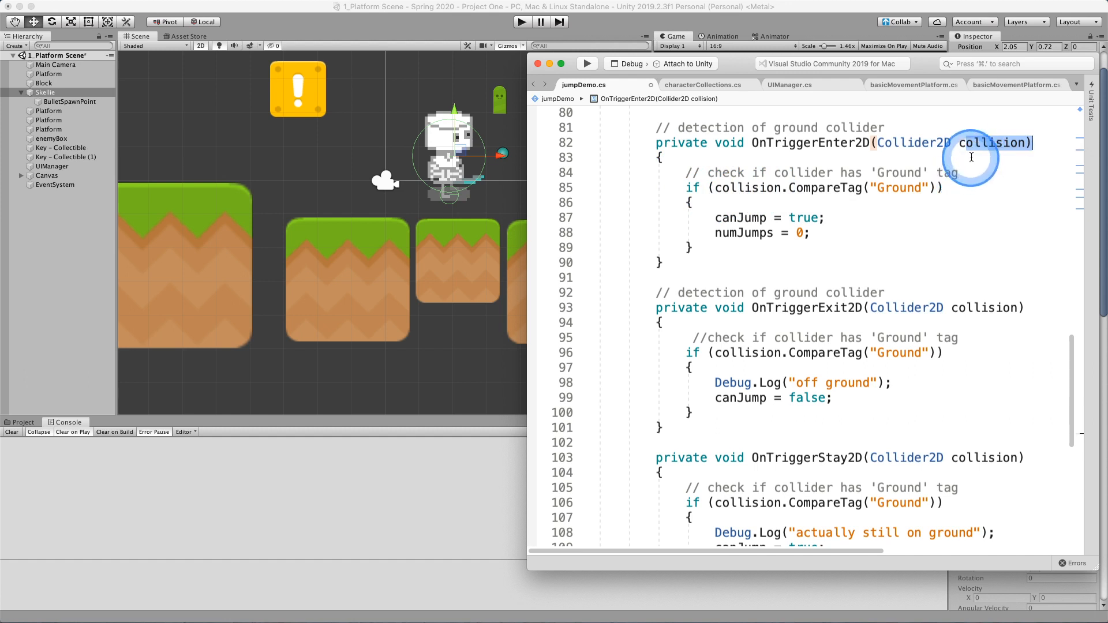
mouse_move(786, 187)
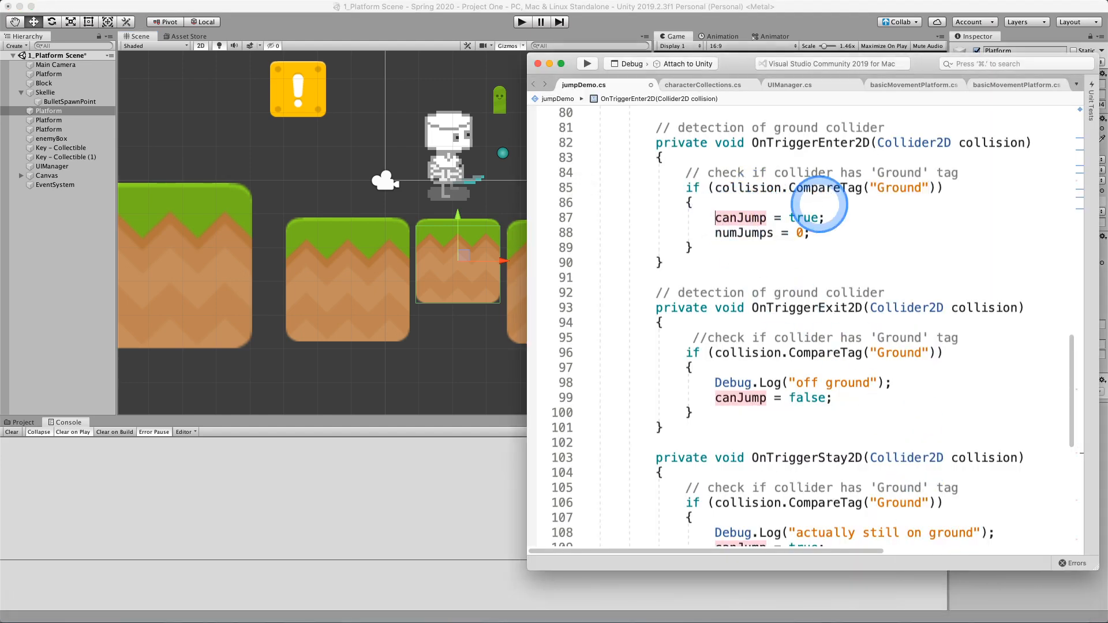
Step: Add 'onGround = true;' inside OnTriggerEnter2D's CompareTag("Ground") block
text(onGron)
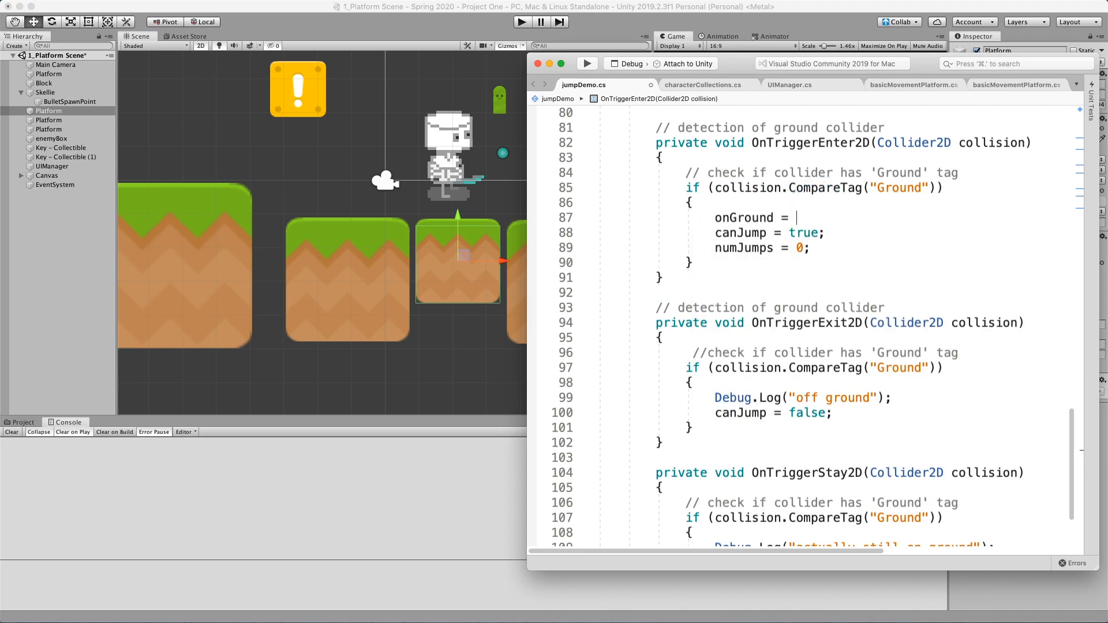
text(true;)
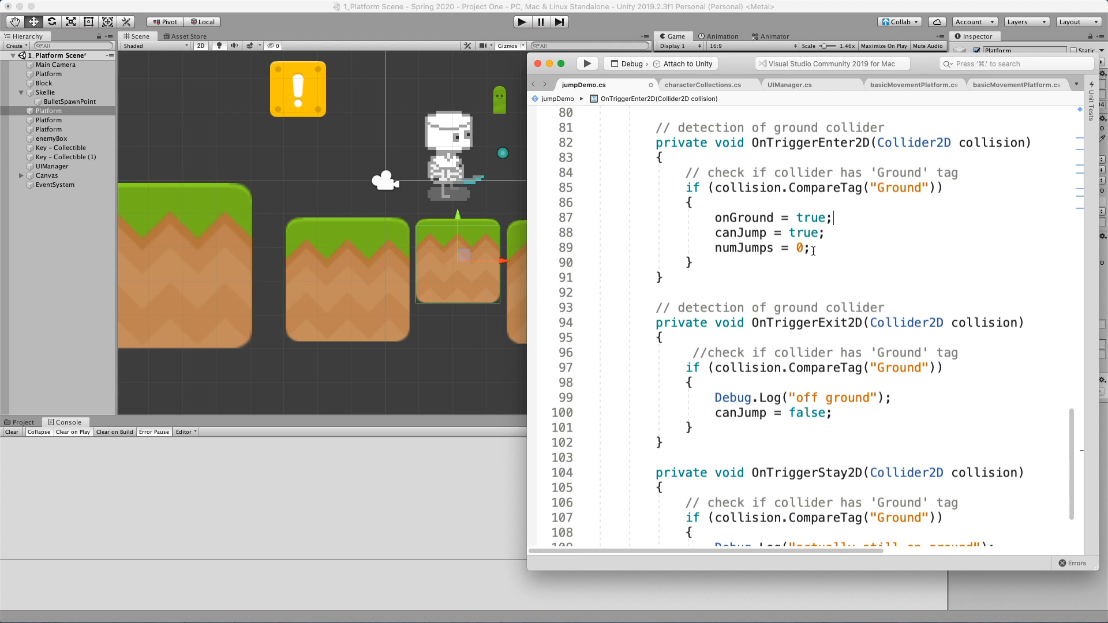
click(783, 248)
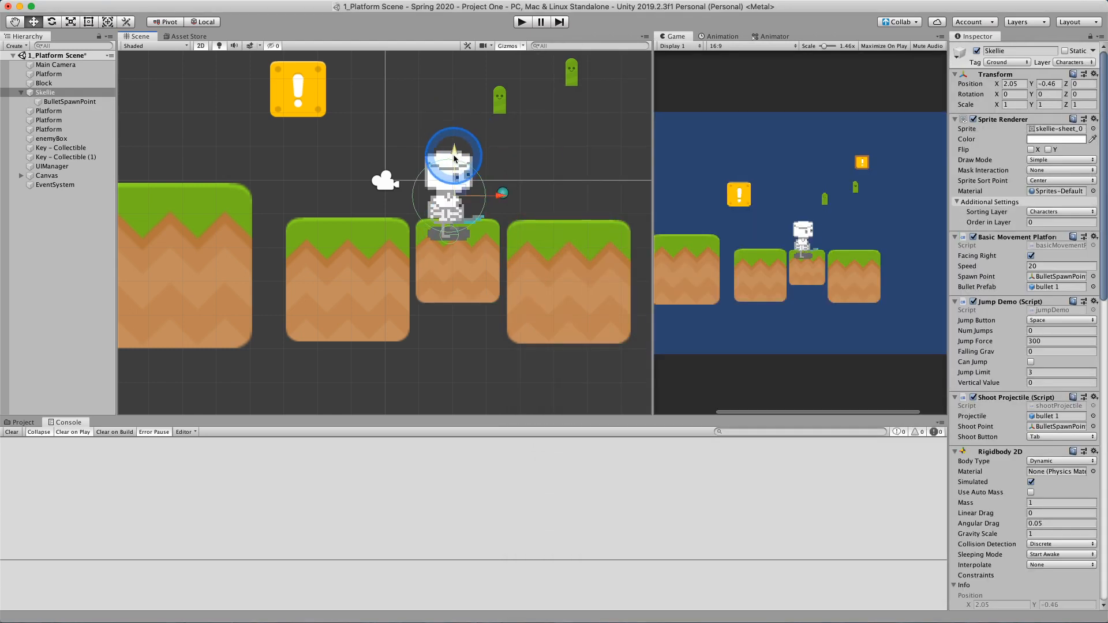
Step: Select Skellie to check its Jump Demo component in the Inspector
click(49, 111)
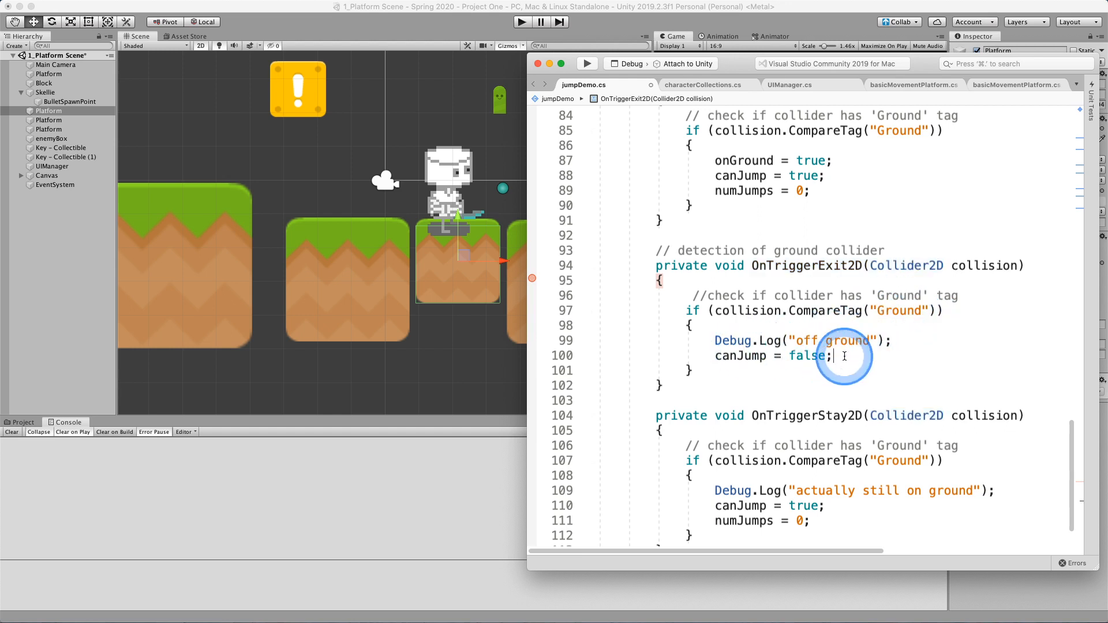
Step: Add 'onGround = false;' in OnTriggerExit2D and highlight every onGround reference
text(onGround = false;)
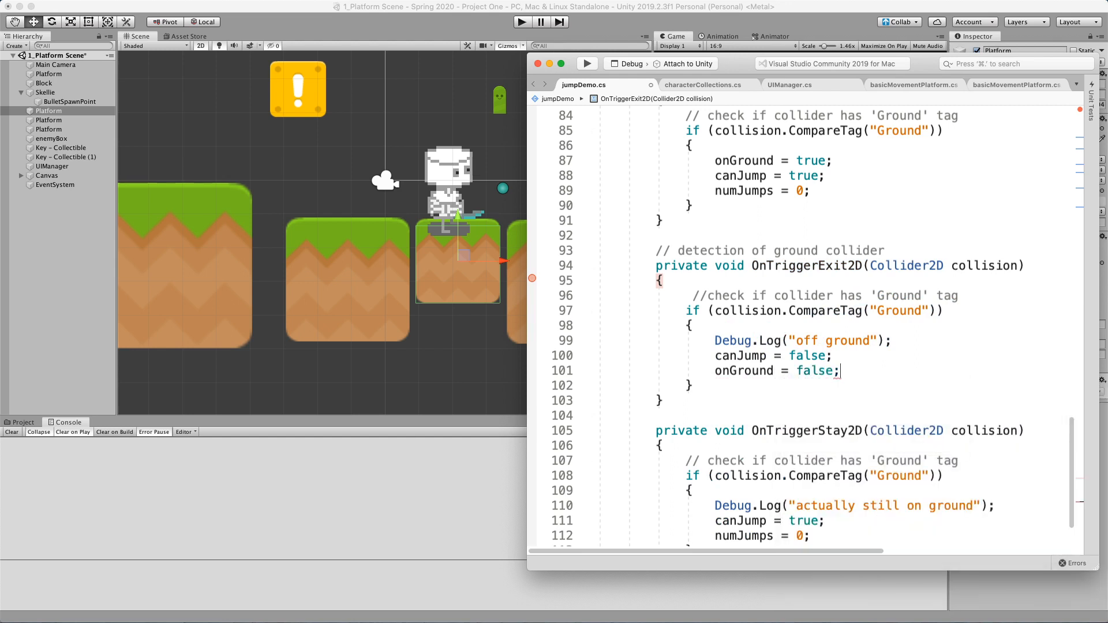
mouse_move(874, 387)
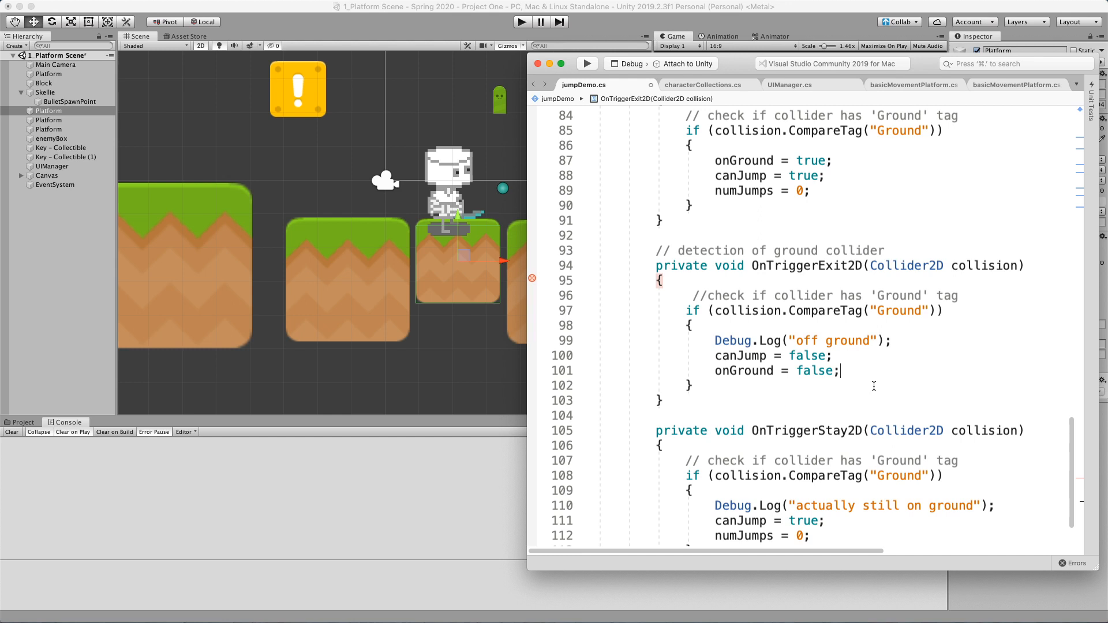
click(794, 379)
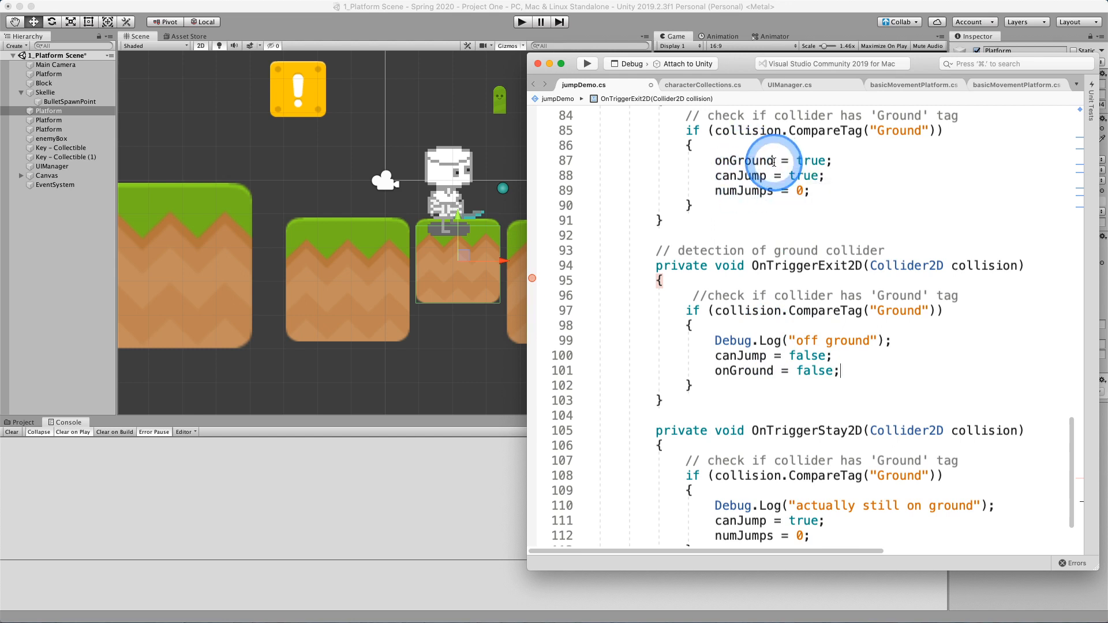
double_click(742, 371)
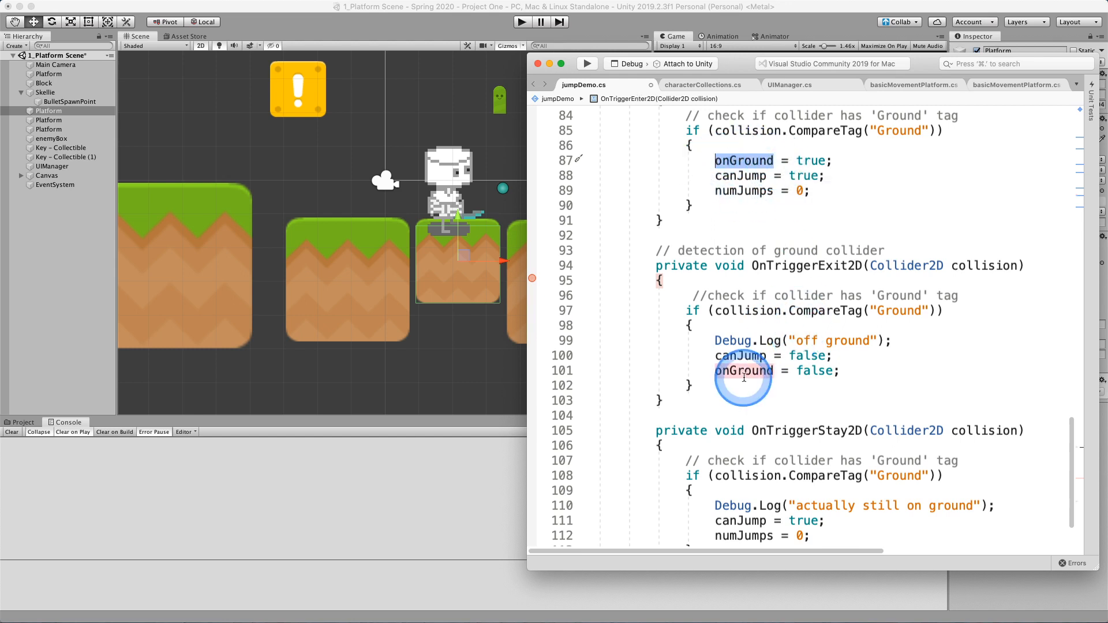
scroll(down, 3)
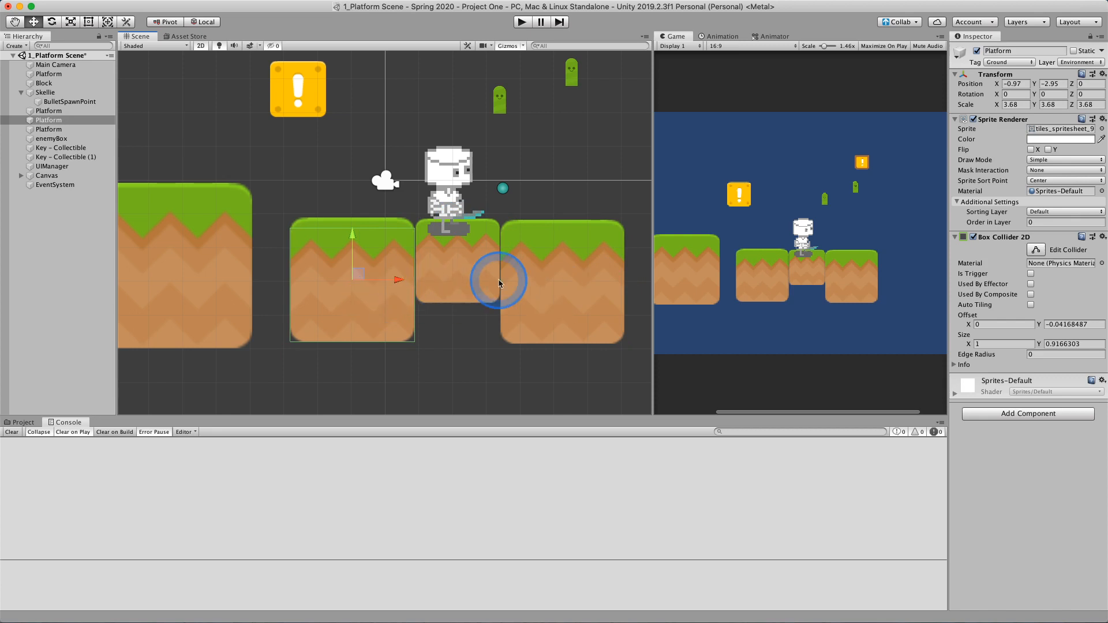
Step: Drag Skellie left so it straddles the join between two platforms
drag(498, 280, 446, 206)
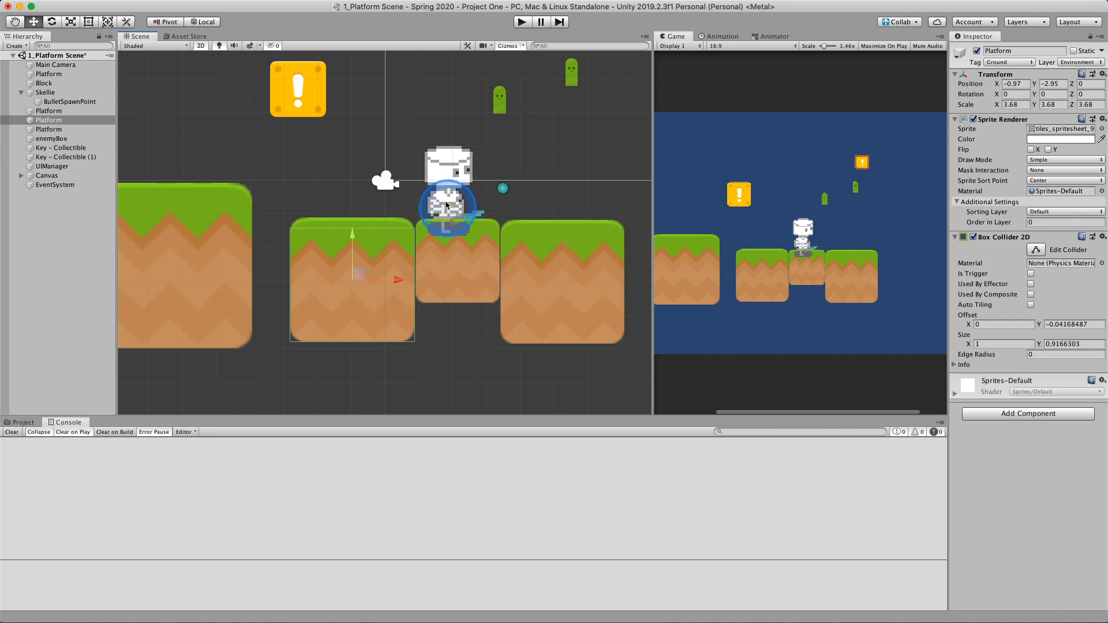
click(45, 92)
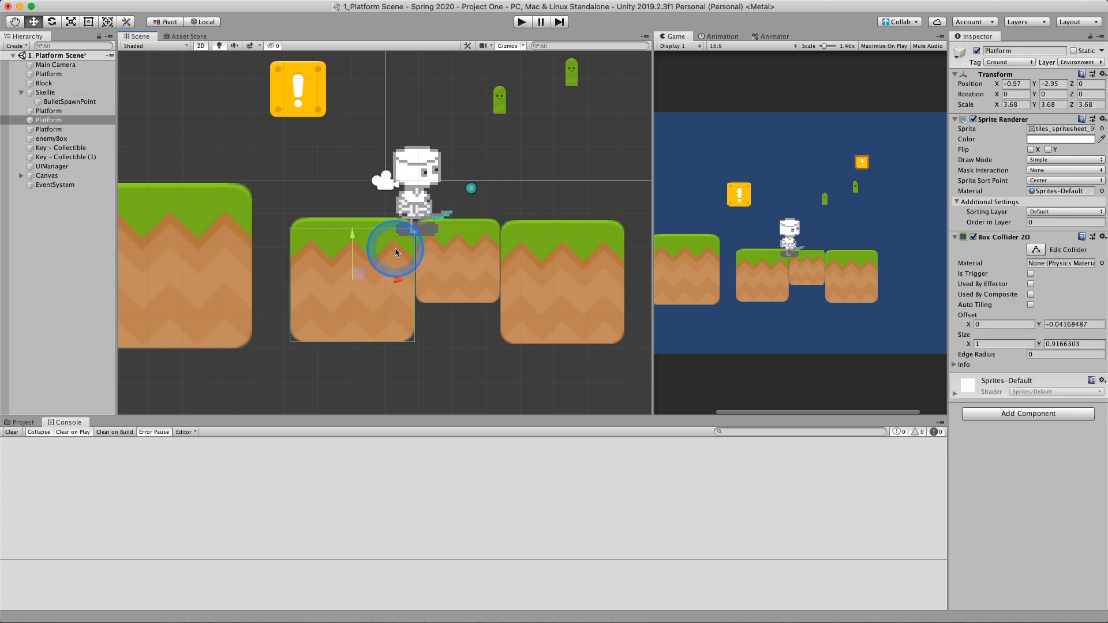
drag(396, 251, 442, 264)
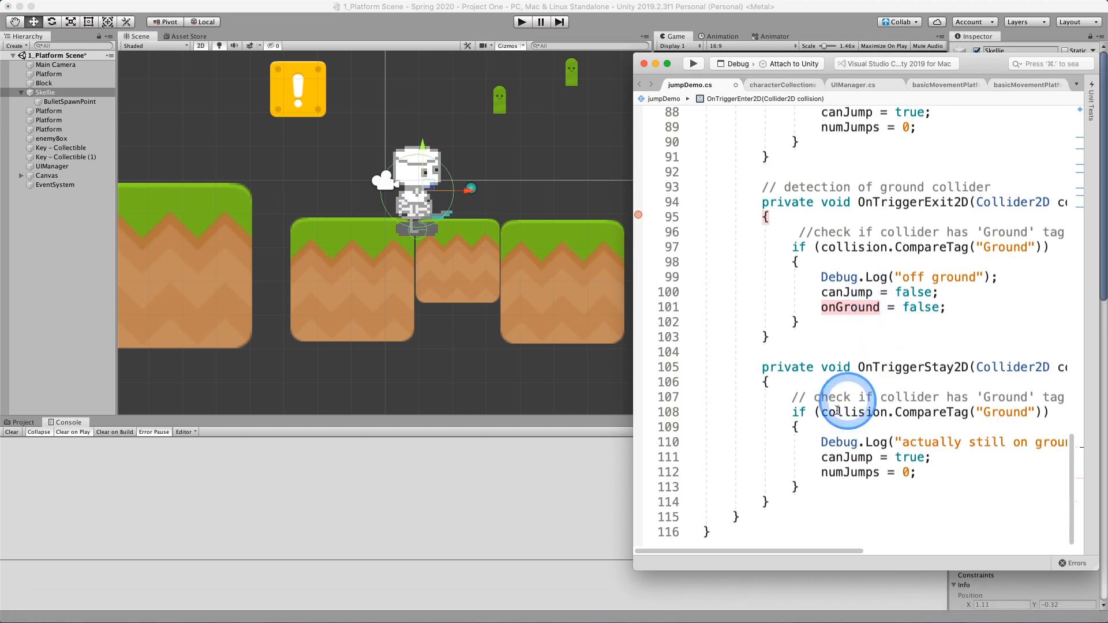
Step: Scroll the editor sideways to read the OnTriggerStay2D ground check
drag(848, 551, 812, 550)
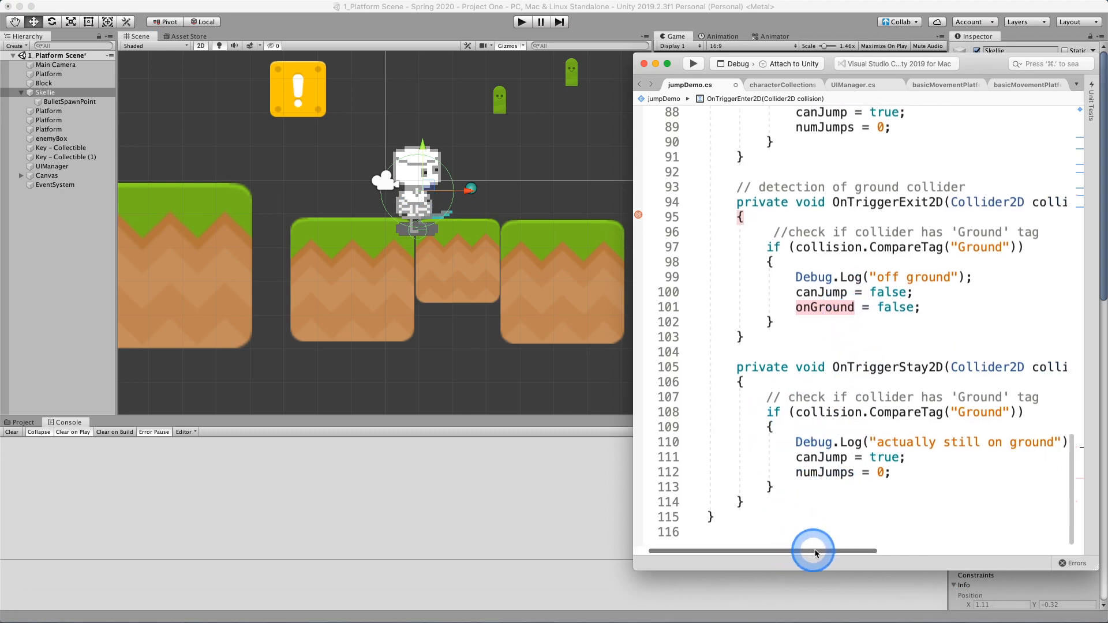
drag(812, 552, 788, 552)
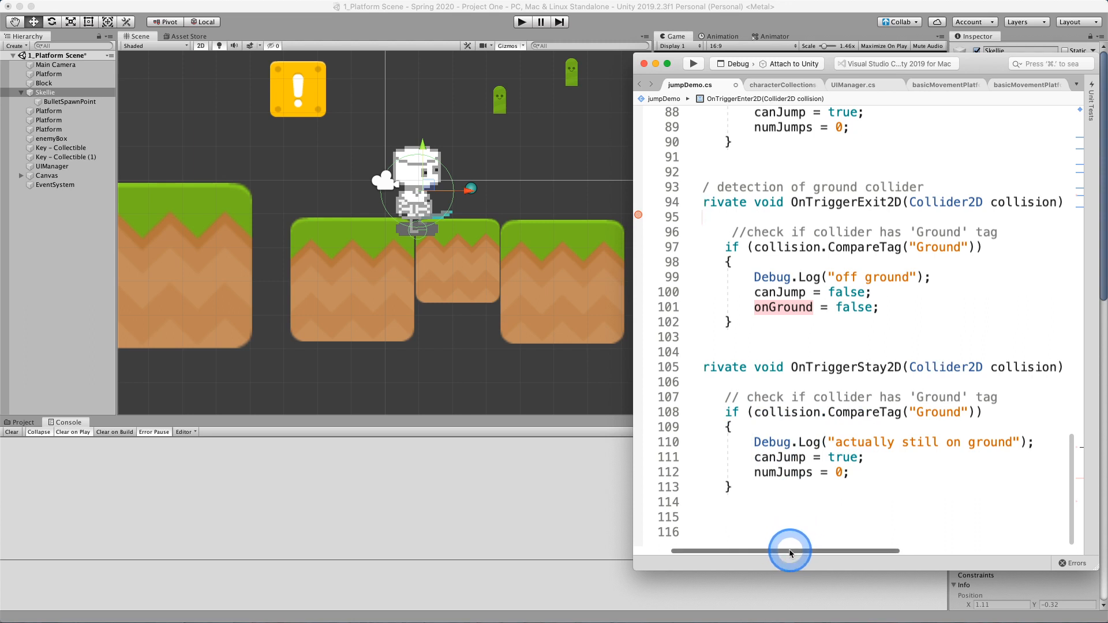
scroll(left, 3)
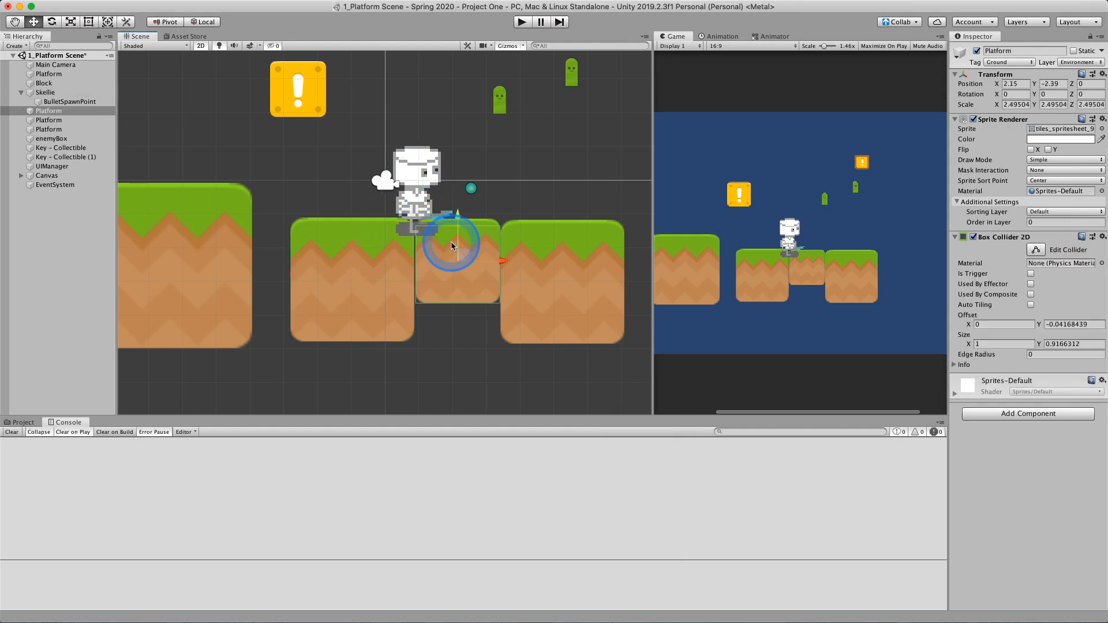
click(929, 609)
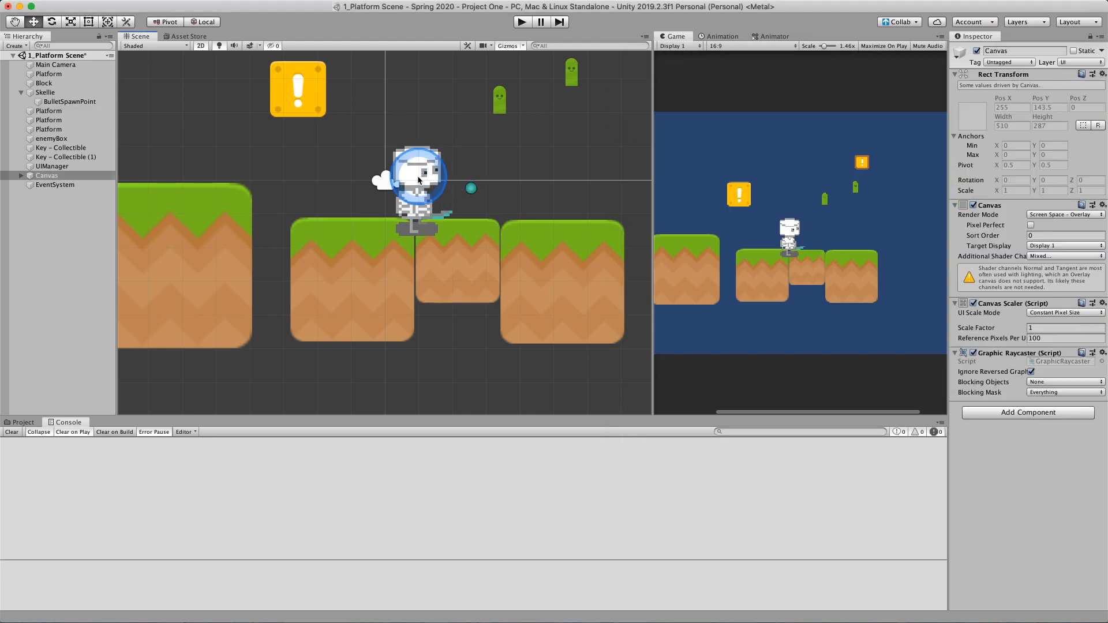
click(45, 92)
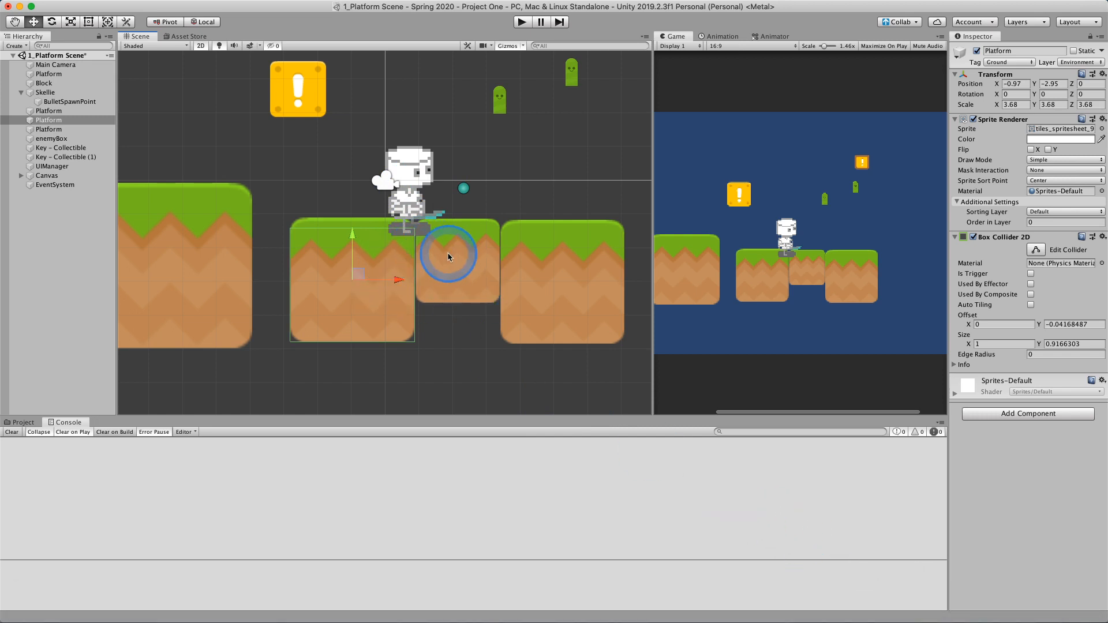
click(44, 92)
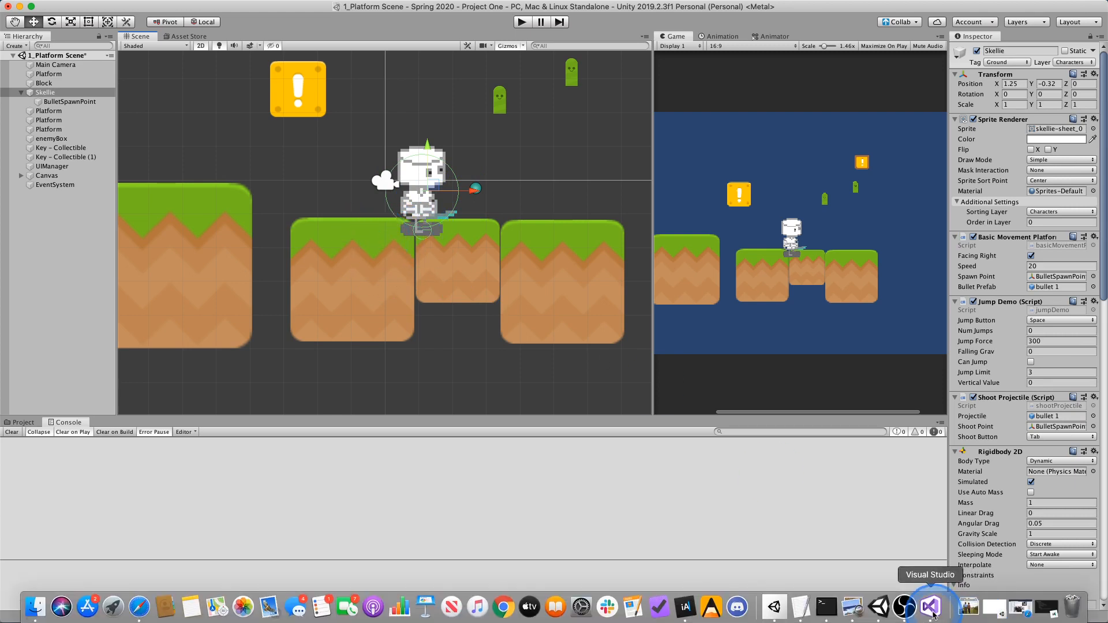
Step: Return to jumpDemo.cs and scroll through the onGround assignments in the enter and exit handlers
click(930, 606)
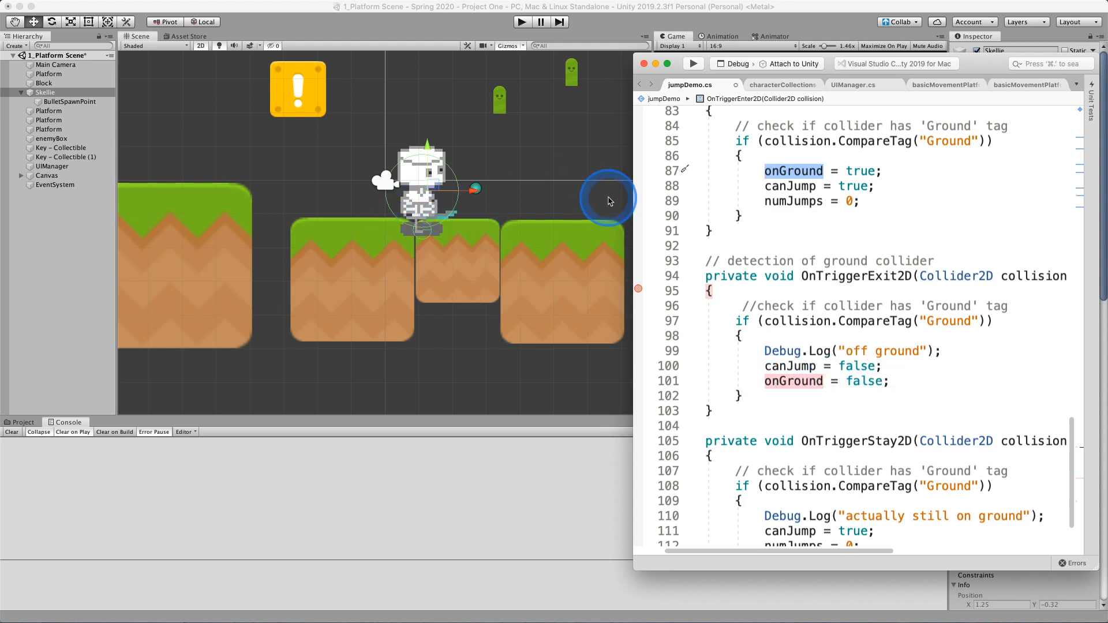
scroll(down, 3)
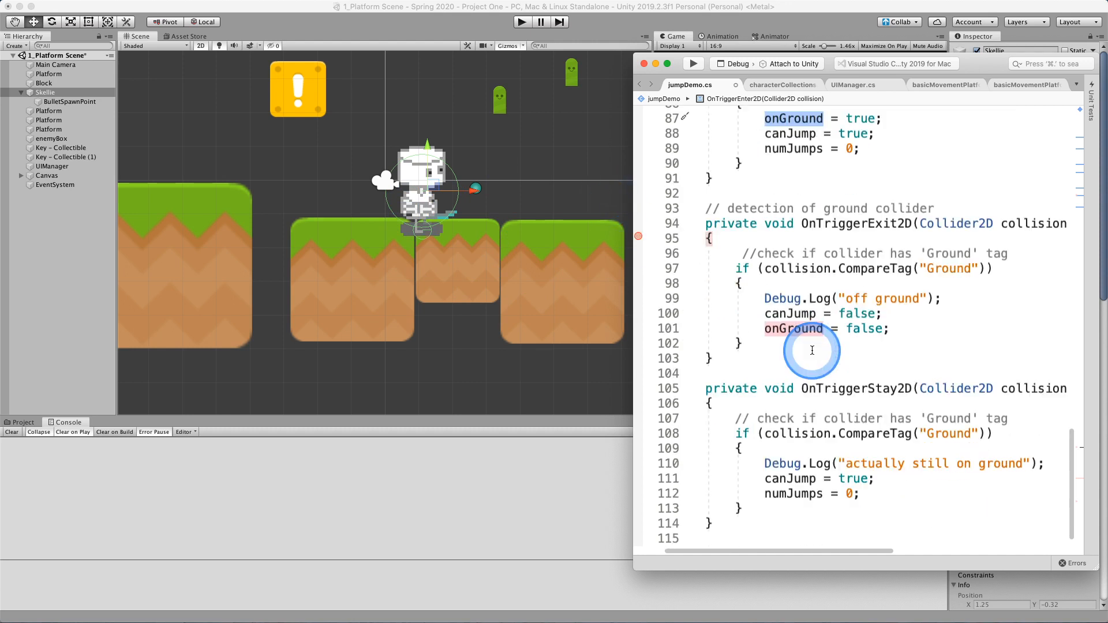